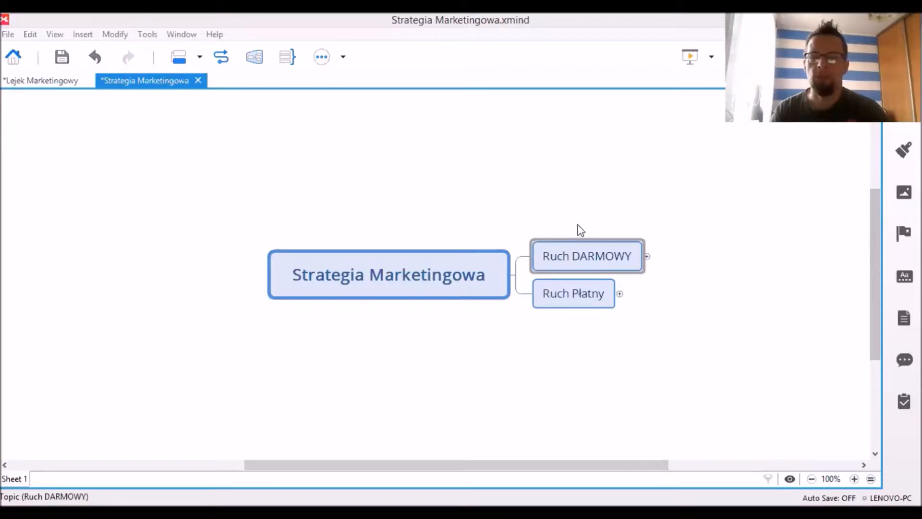
mouse_move(625, 180)
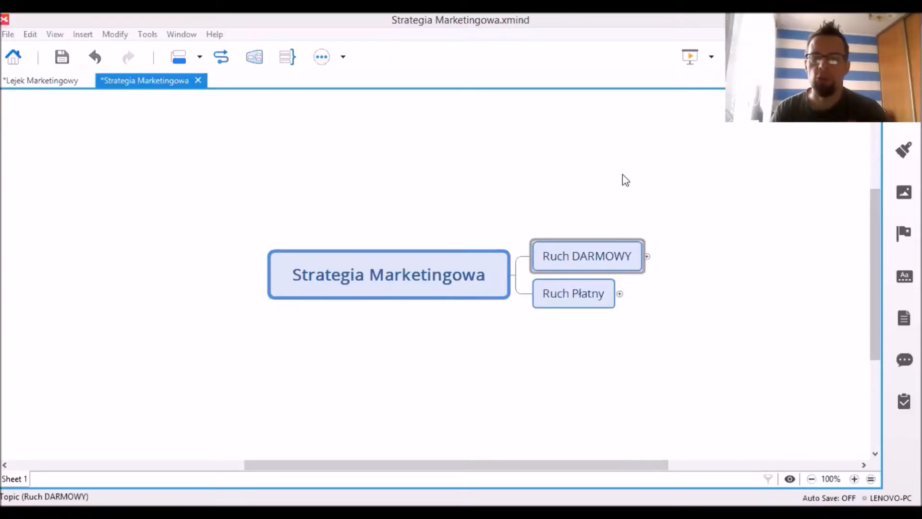
mouse_move(622, 183)
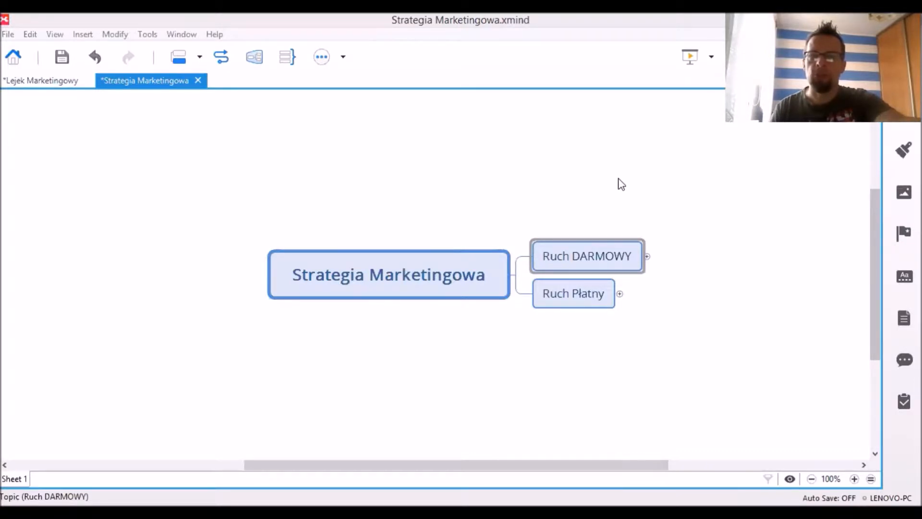
mouse_move(632, 202)
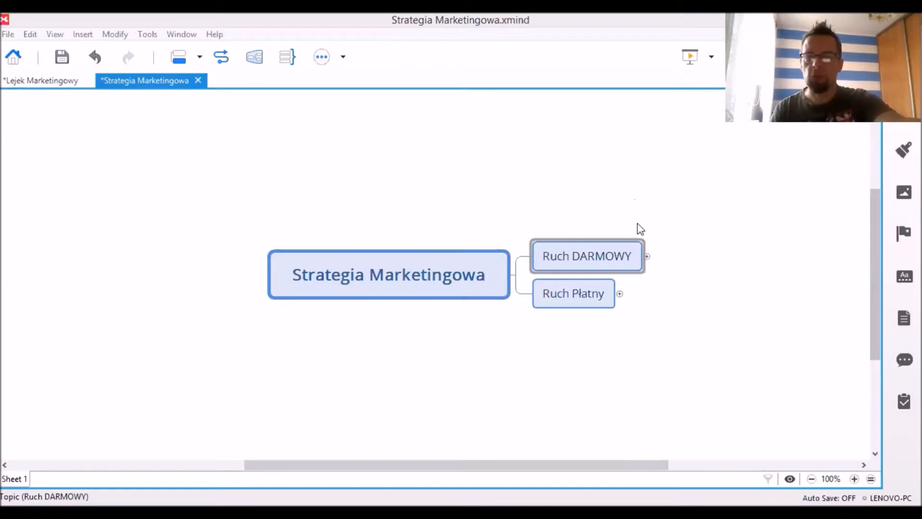
mouse_move(645, 185)
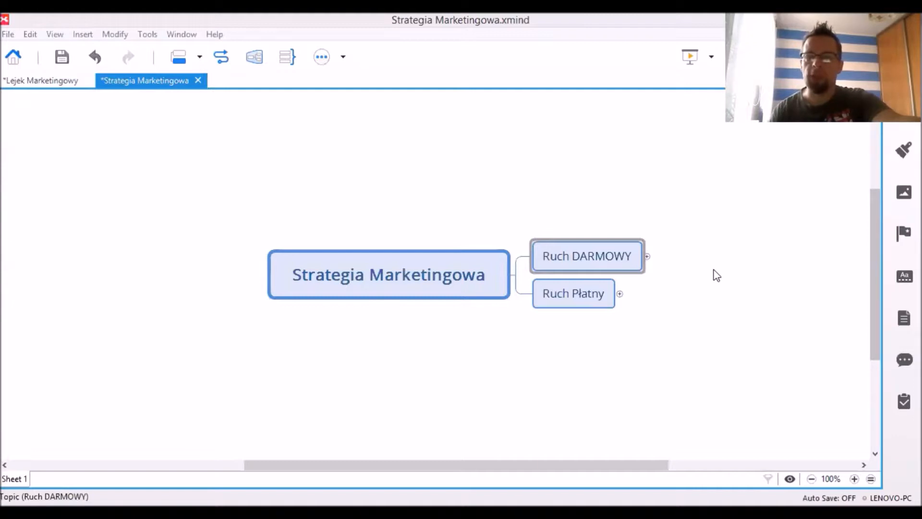
mouse_move(674, 219)
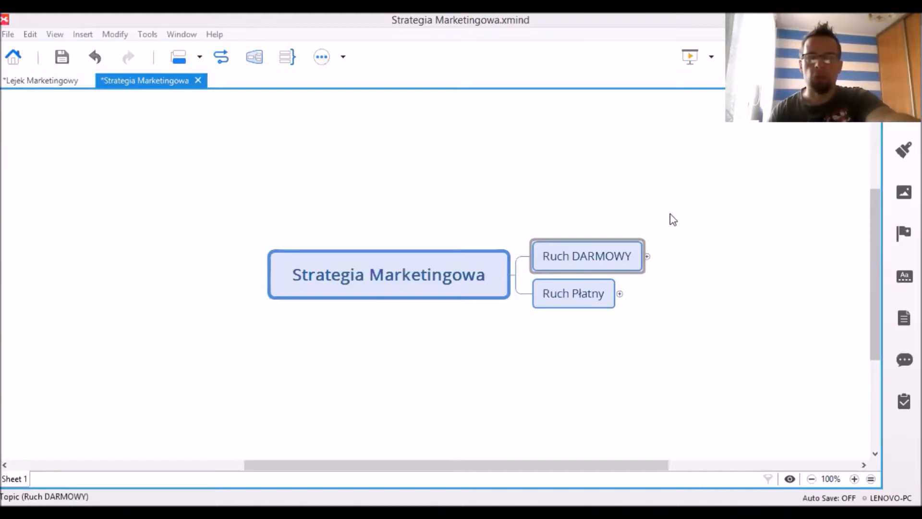
mouse_move(734, 252)
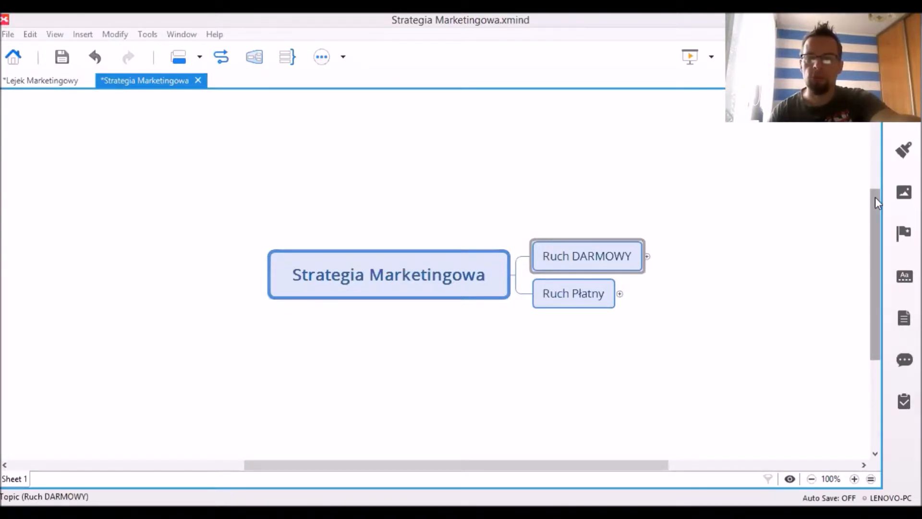
mouse_move(525, 258)
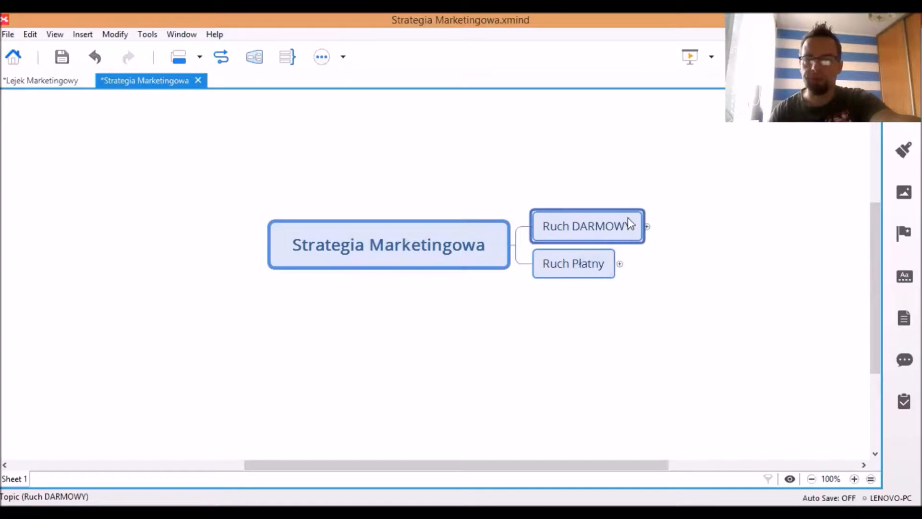
- Select the Ruch DARMOWY topic to start adding free-traffic channel subtopics
left_click(573, 263)
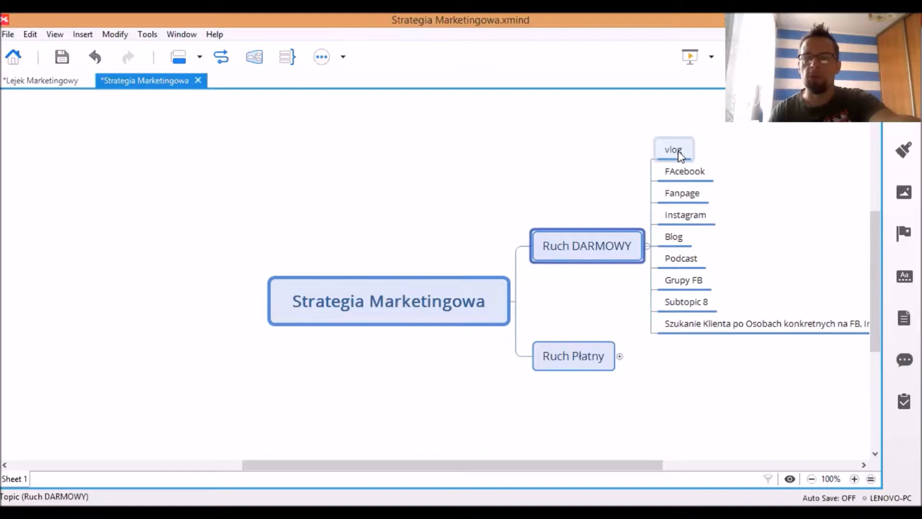
mouse_move(679, 152)
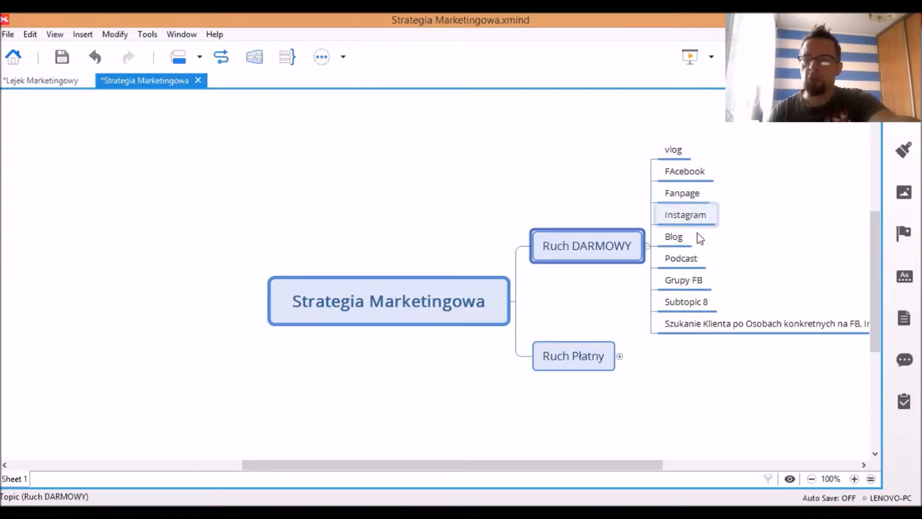
mouse_move(697, 236)
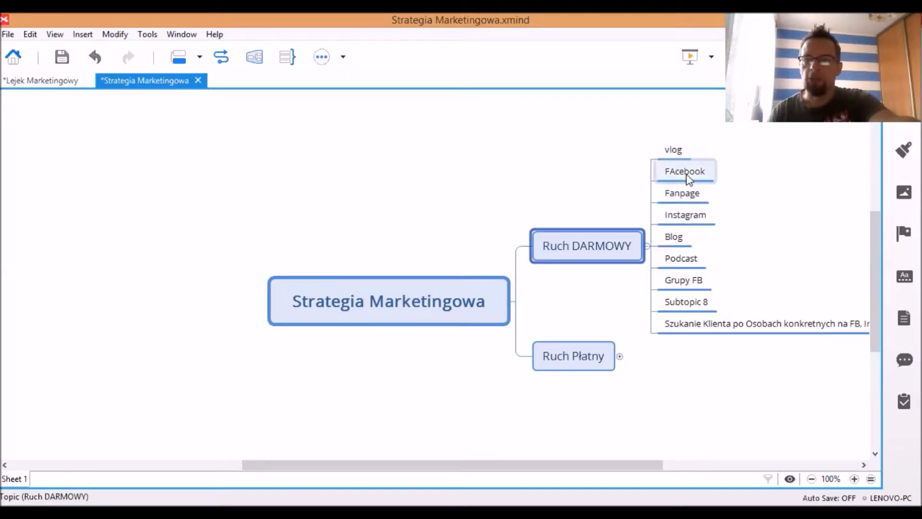
mouse_move(694, 180)
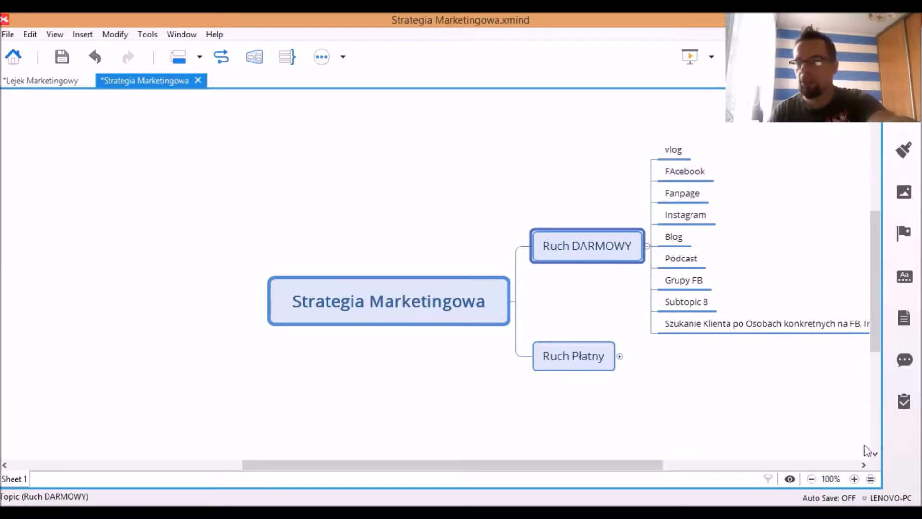
left_click(685, 170)
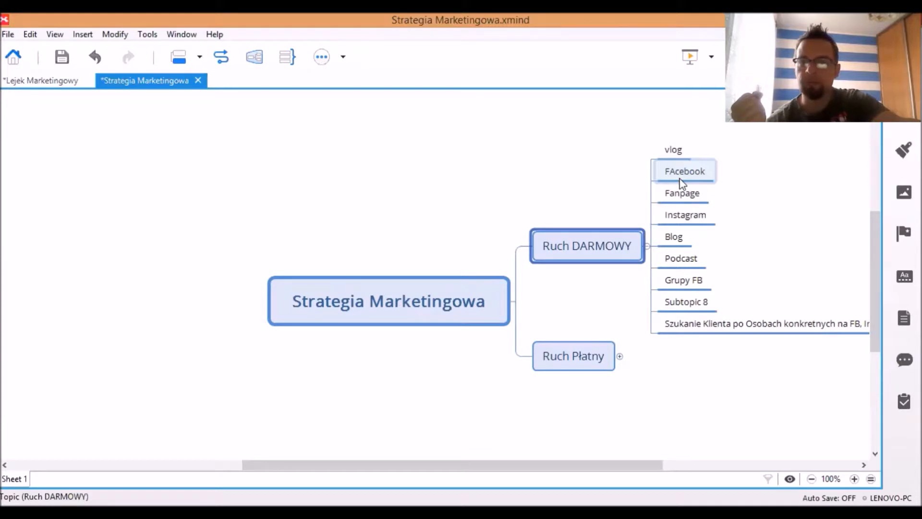
mouse_move(622, 264)
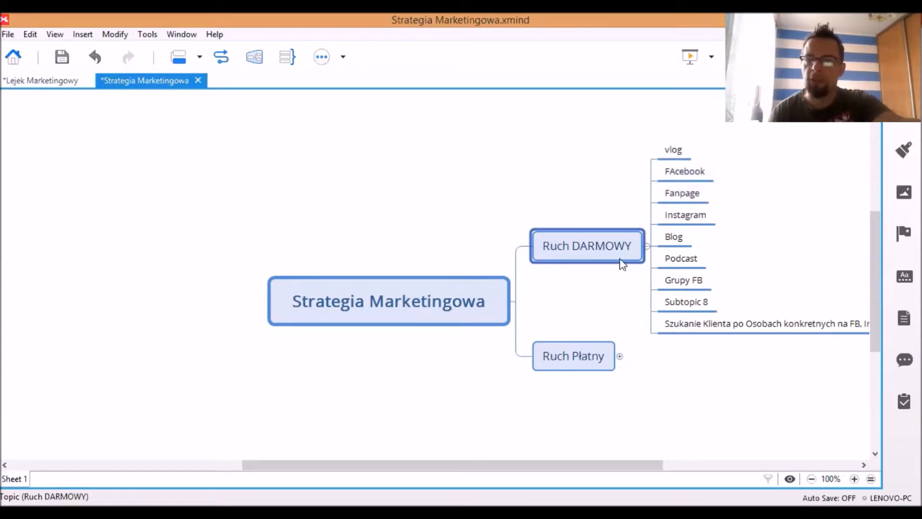
left_click(681, 258)
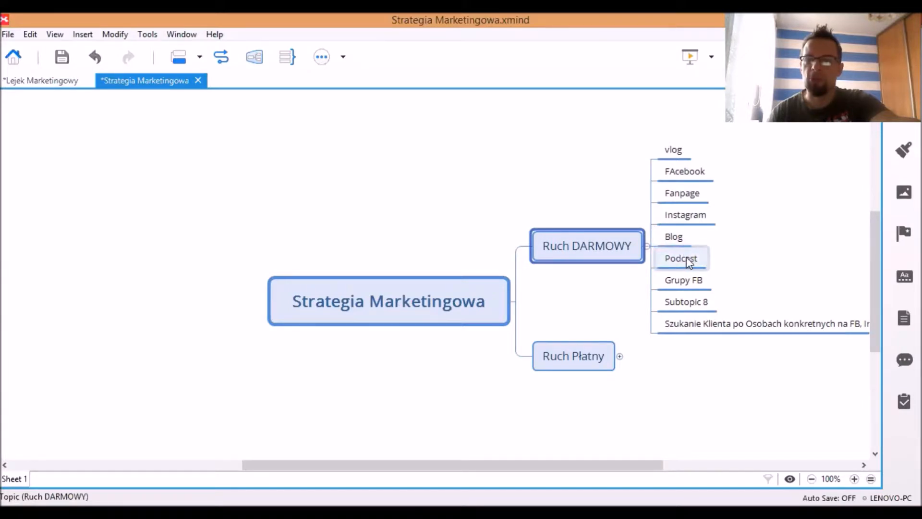
mouse_move(692, 286)
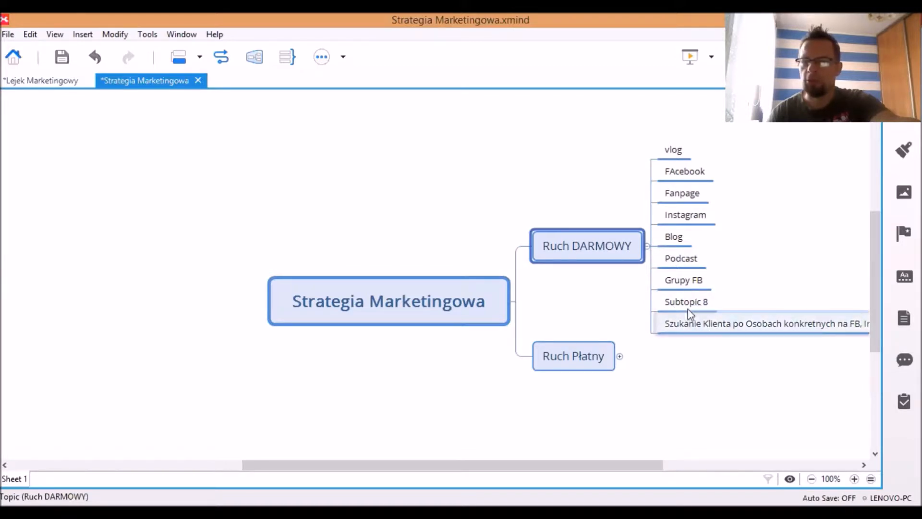
left_click(687, 301)
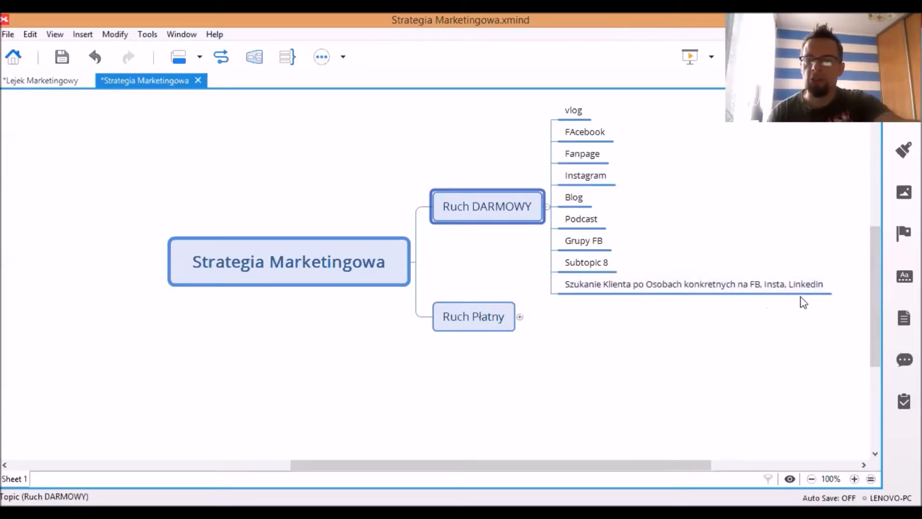
- Collapse Ruch DARMOWY so only the two main traffic branches remain visible
left_click(695, 284)
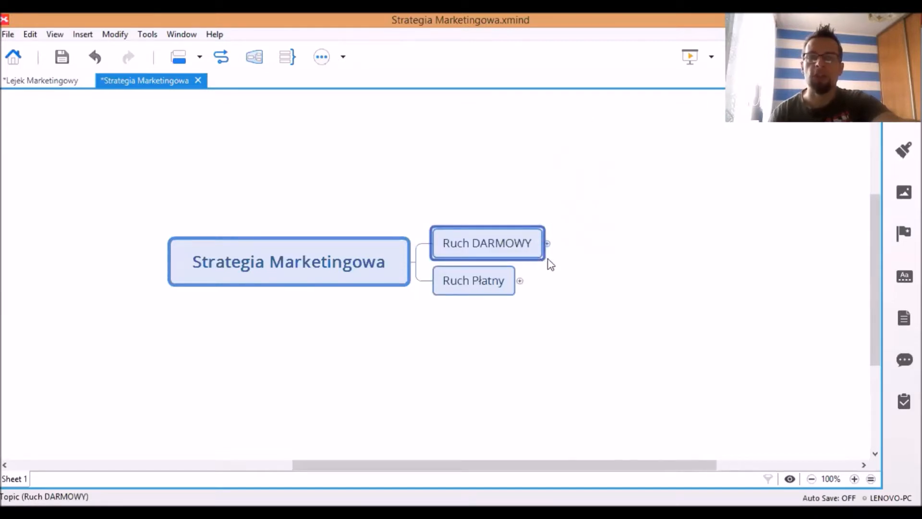
- Expand Ruch Płatny to show FB ADS, Instagram, Google ADS, Linkedin, Twitter, UDIMI - SOLO ADS
left_click(473, 280)
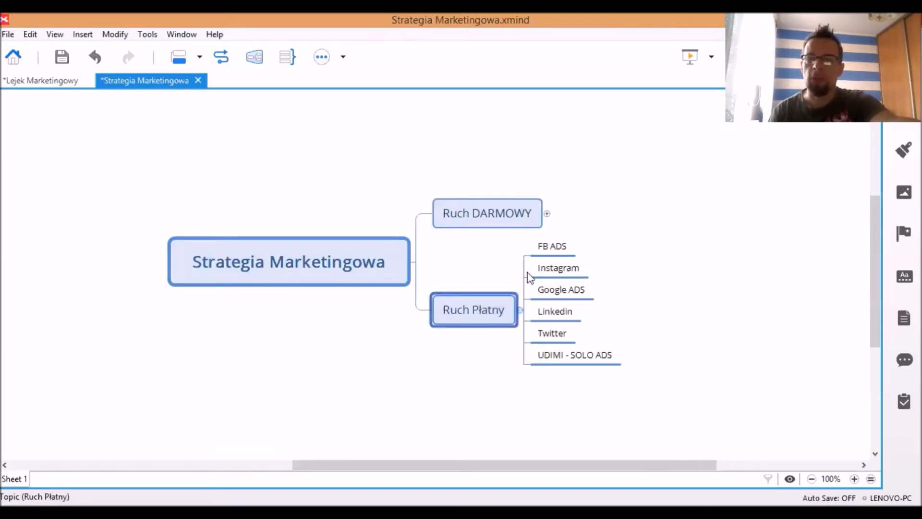
left_click(552, 245)
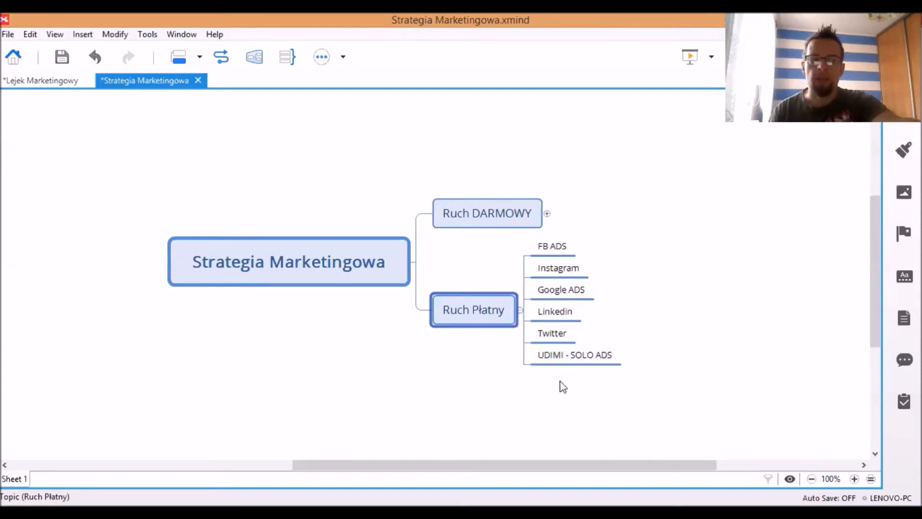
left_click(574, 355)
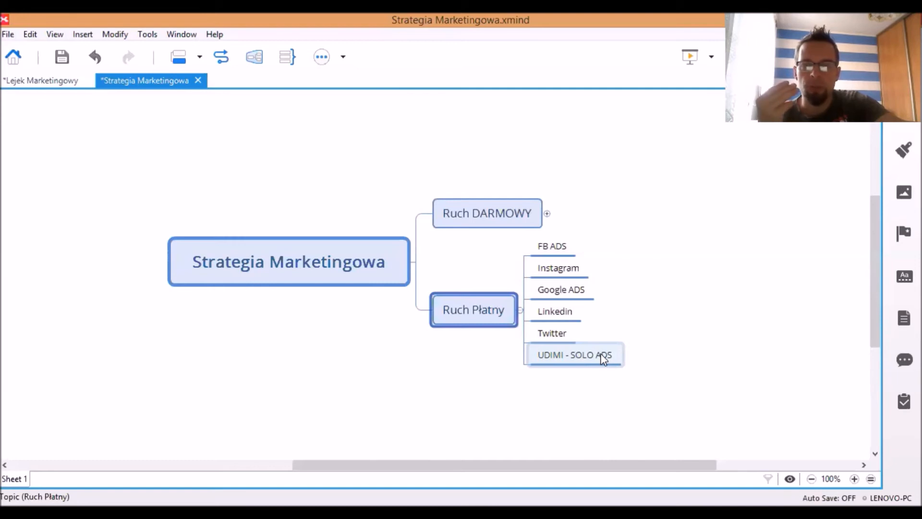
mouse_move(544, 228)
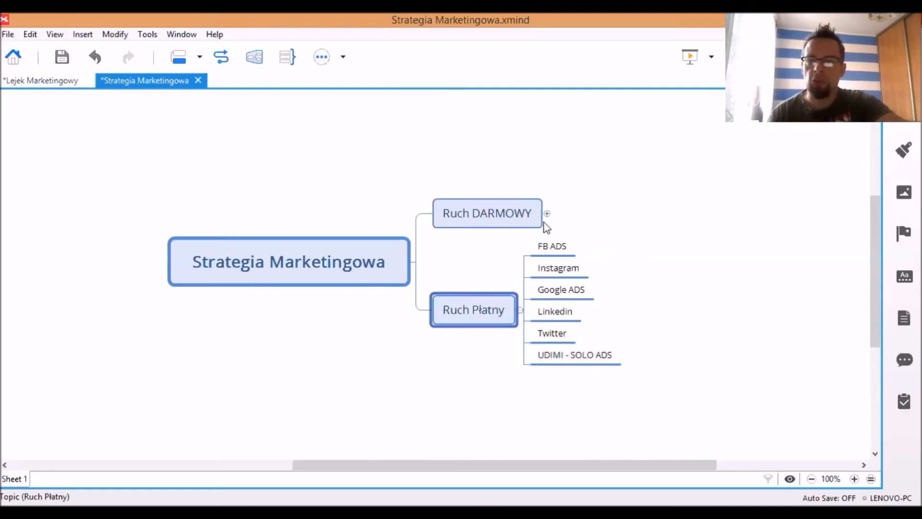
- Expand Ruch DARMOWY again so both branches show all their channels
left_click(547, 213)
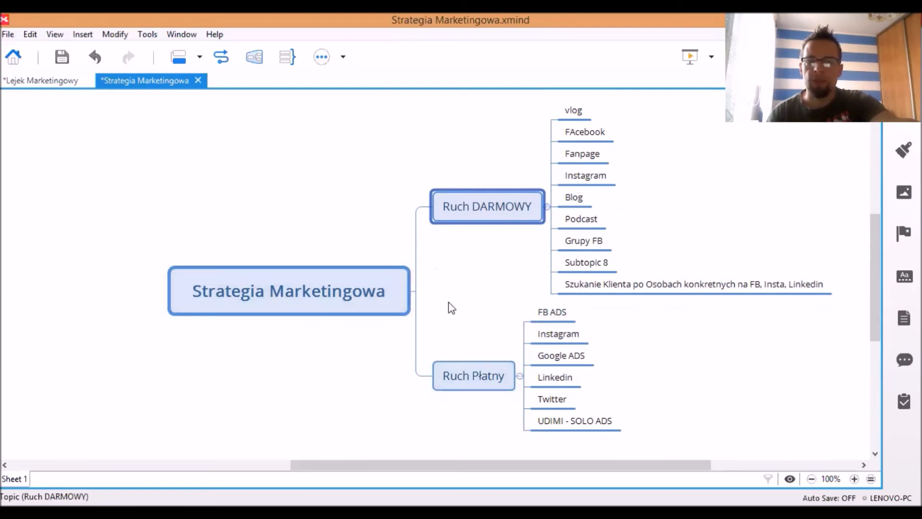
mouse_move(544, 230)
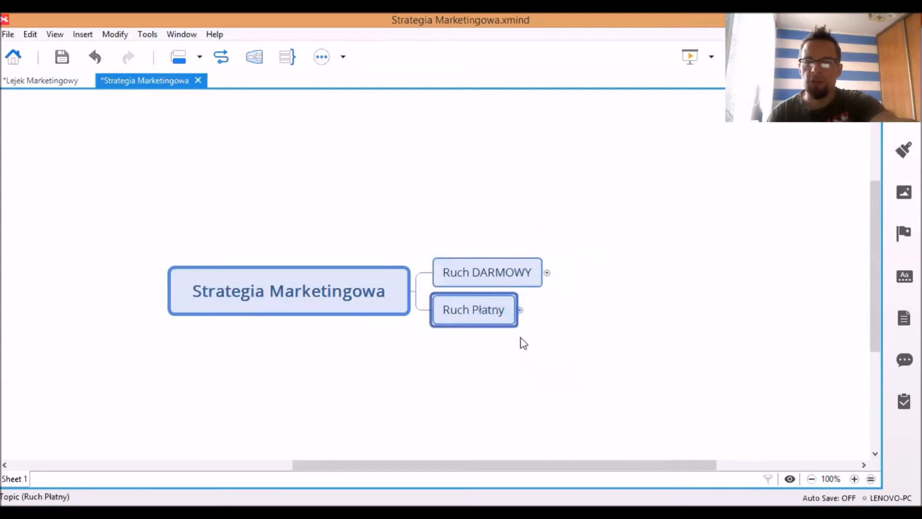
mouse_move(525, 339)
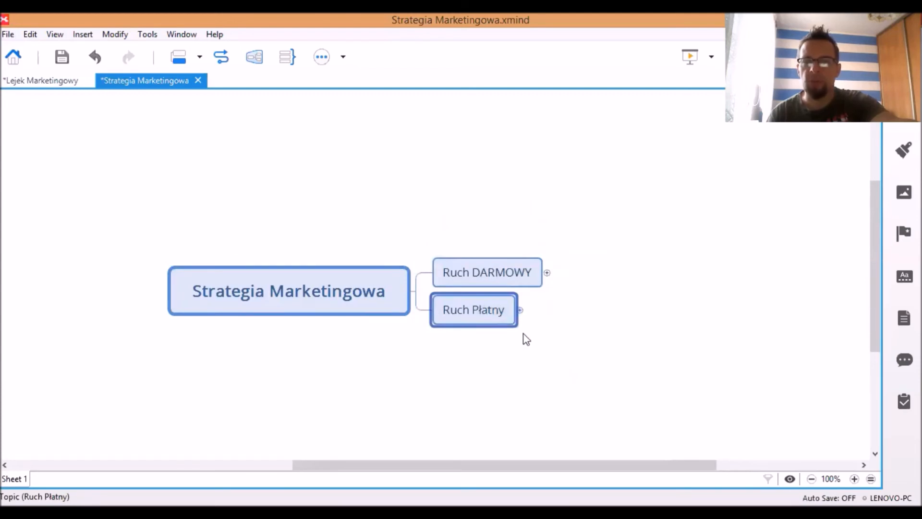